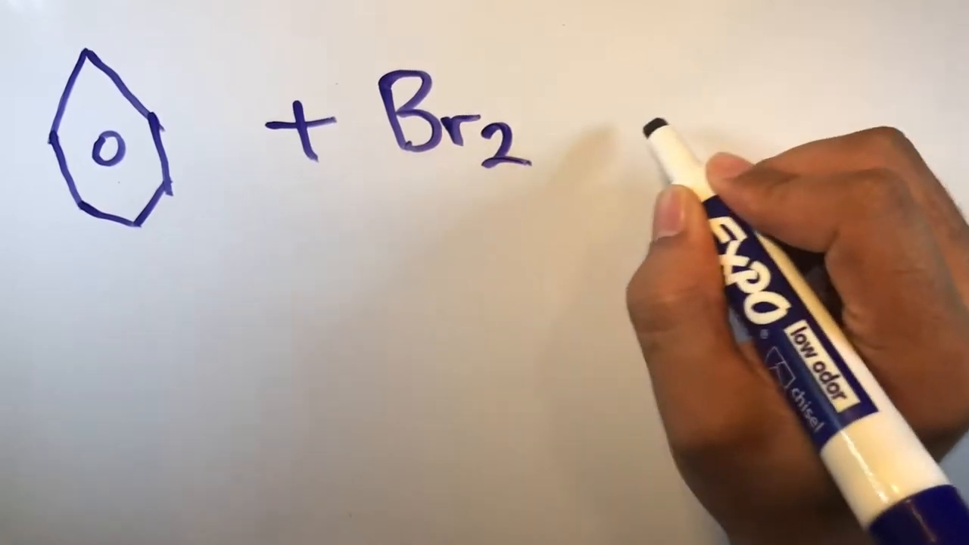
drag(545, 113, 659, 106)
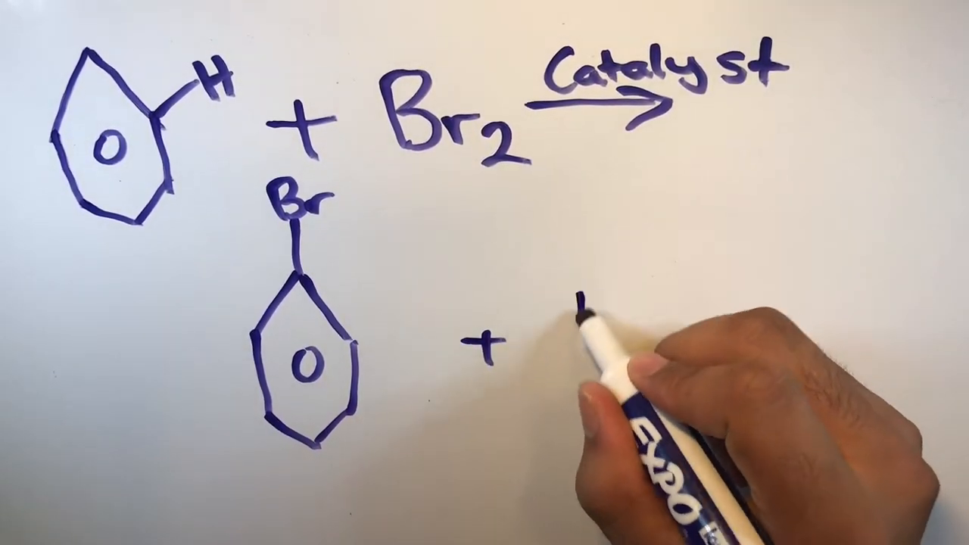
text(HBr)
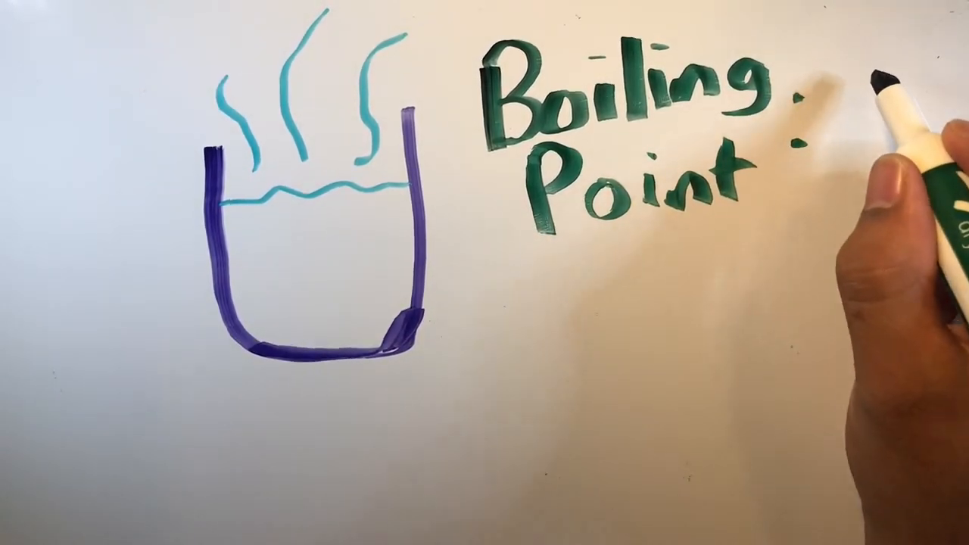
text(156)
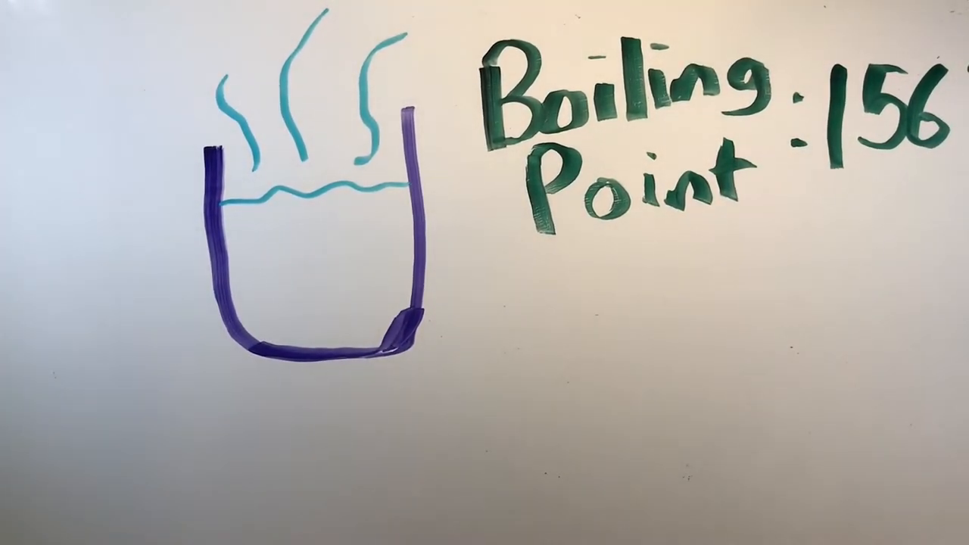